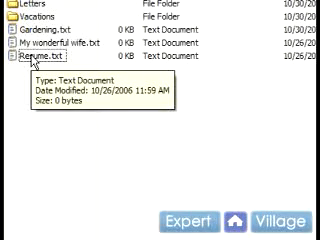
Bring up the context menu on Resume.txt to begin deleting it.
right_click(30, 64)
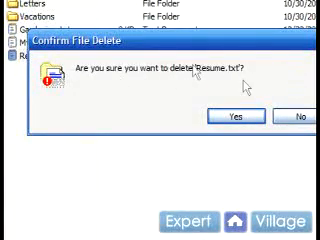
mouse_move(252, 116)
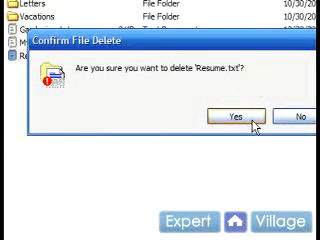